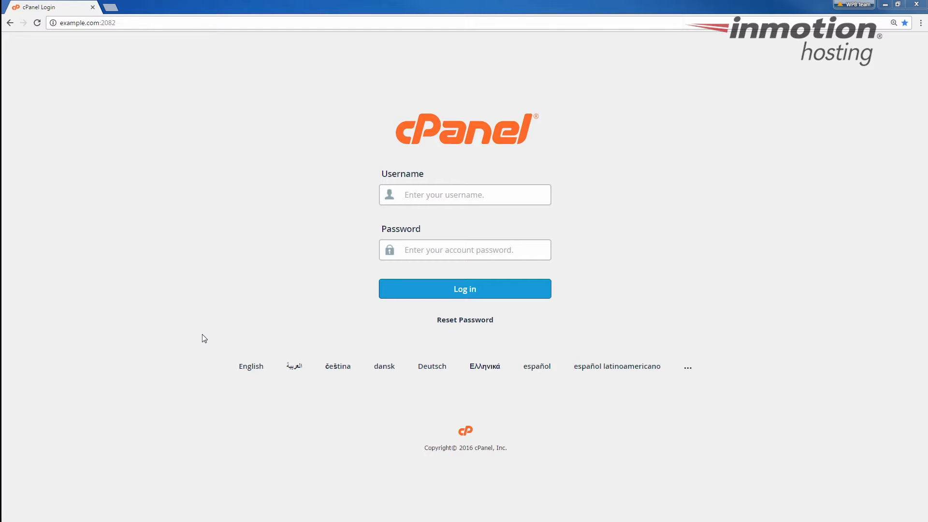
{"action": "mouse_move", "coordinate": [231, 274]}
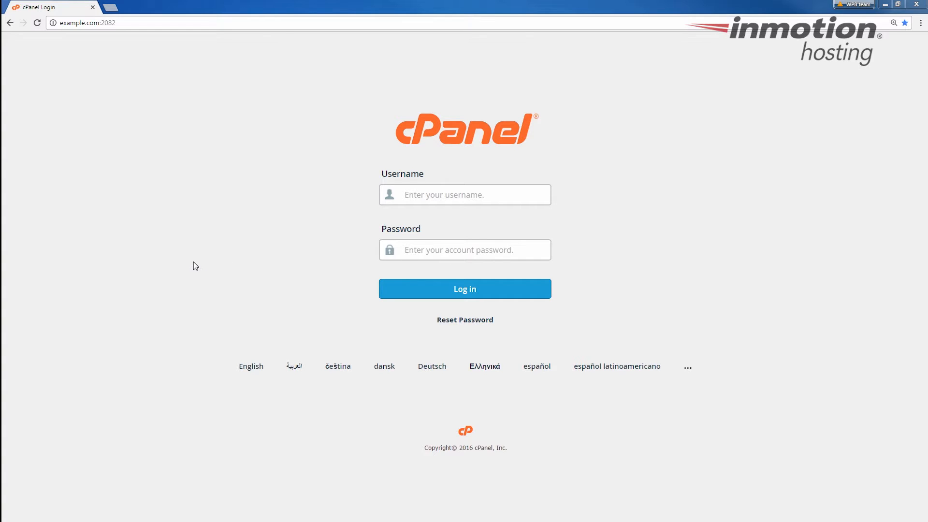
{"action": "mouse_move", "coordinate": [194, 265]}
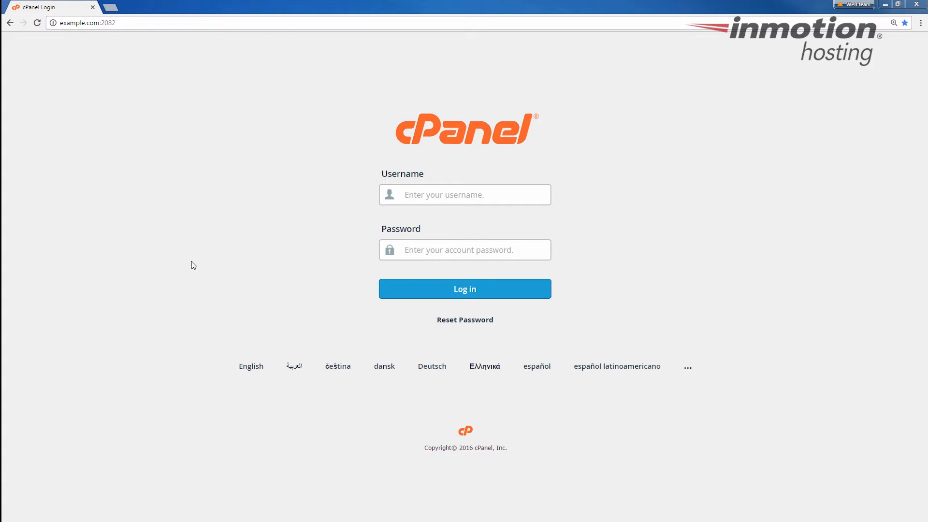
{"action": "mouse_move", "coordinate": [280, 257]}
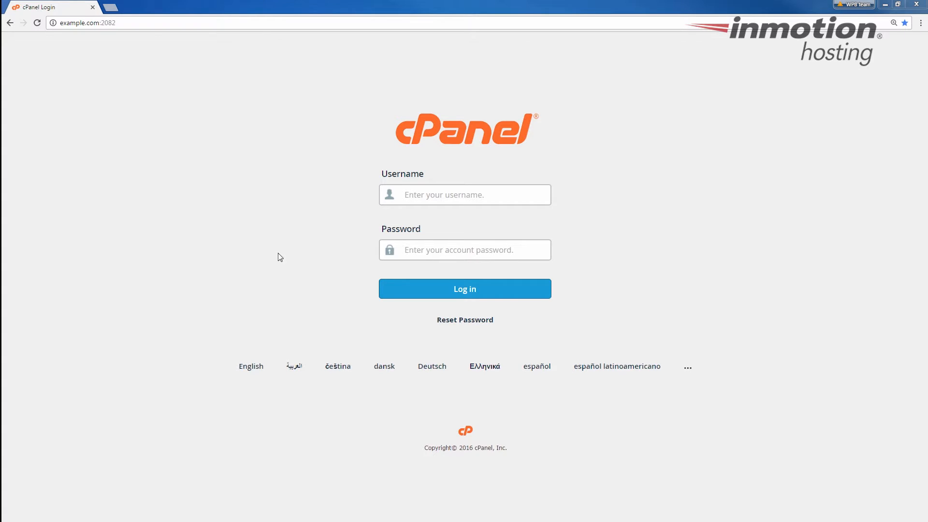
- Enter the username 'example' and the account password on the cPanel login page
{"action": "type", "text": "e"}
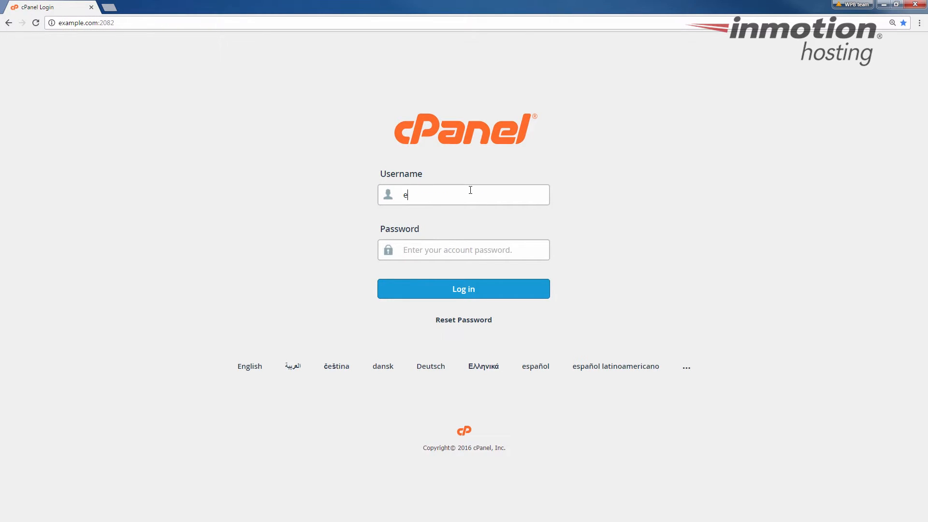
{"action": "type", "text": "xample"}
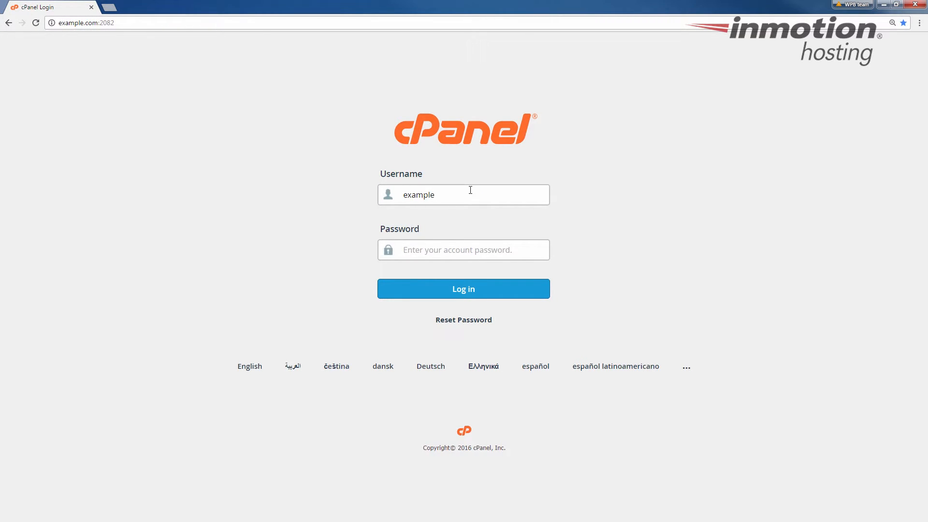
{"action": "type", "text": "••••"}
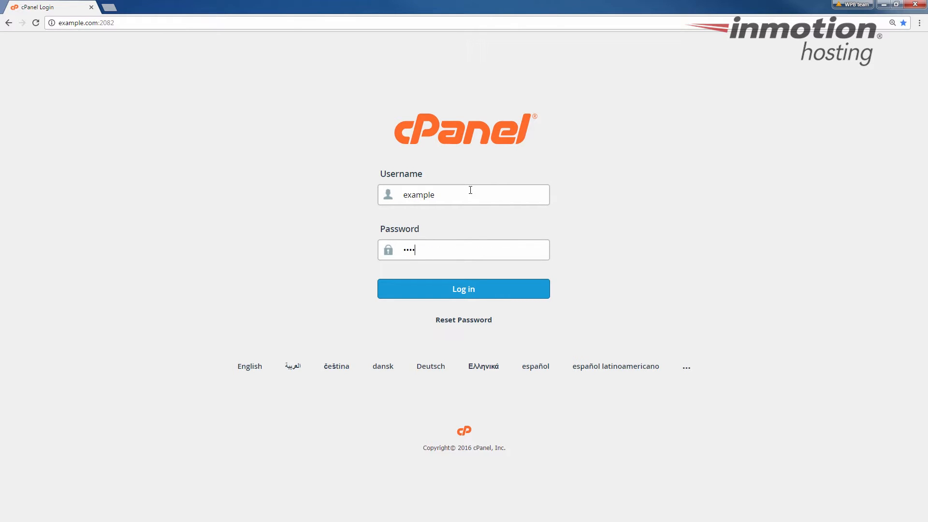
{"action": "left_click", "coordinate": [464, 289]}
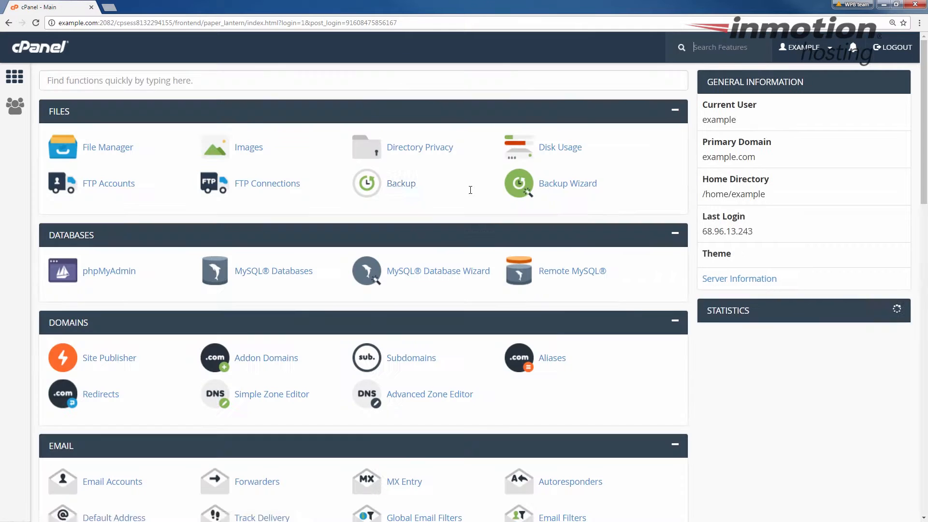
{"action": "scroll", "scroll_direction": "down", "scroll_amount": 3}
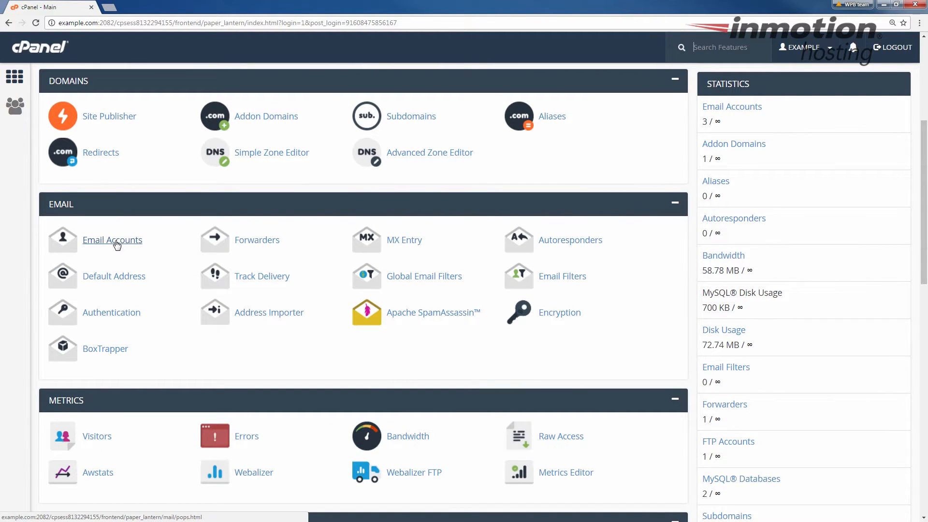
{"action": "left_click", "coordinate": [112, 240]}
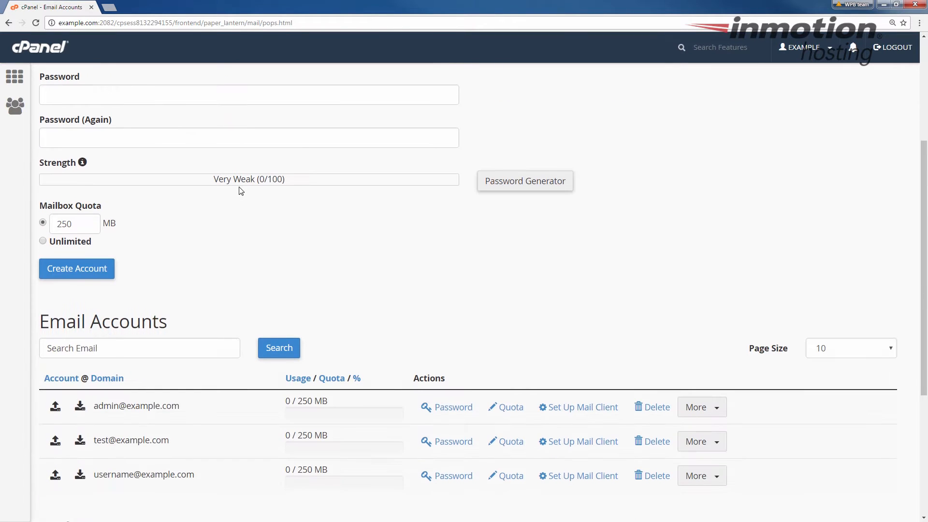
{"action": "scroll", "scroll_direction": "down", "scroll_amount": 3}
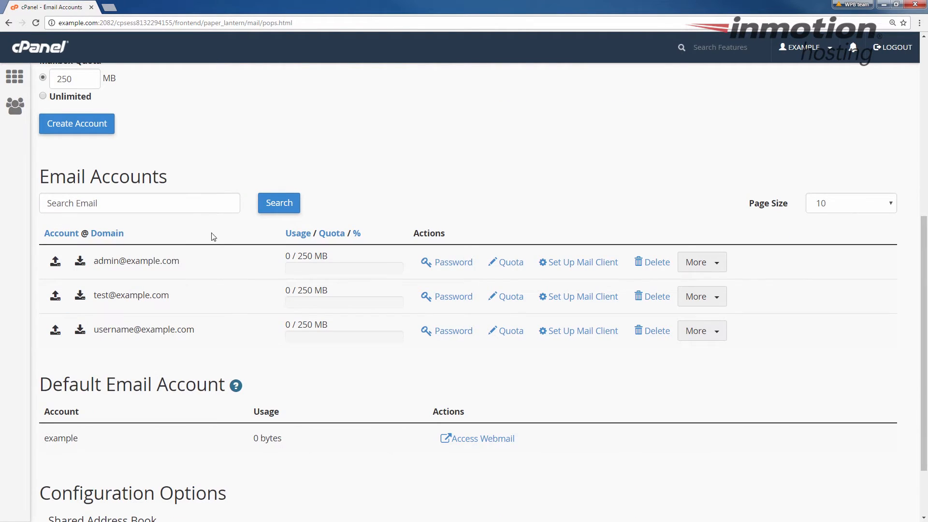
{"action": "mouse_move", "coordinate": [453, 262]}
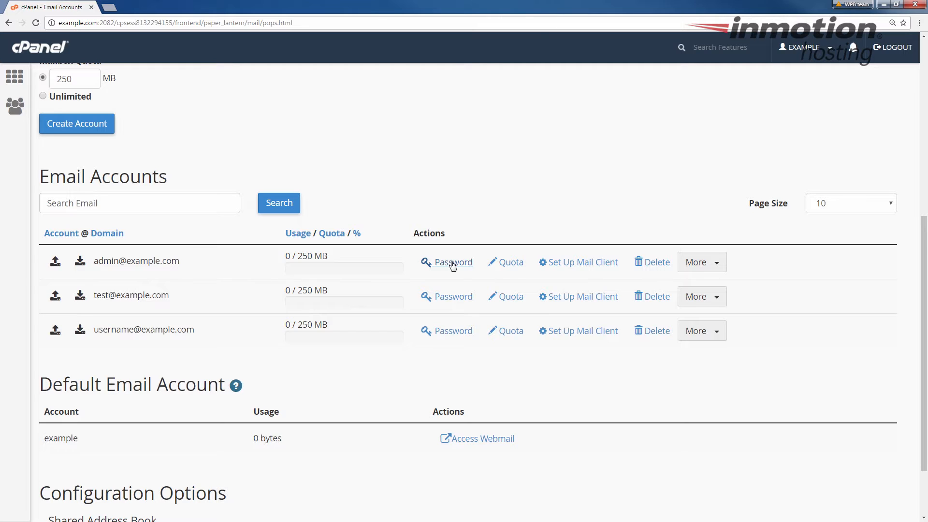
{"action": "left_click", "coordinate": [452, 261]}
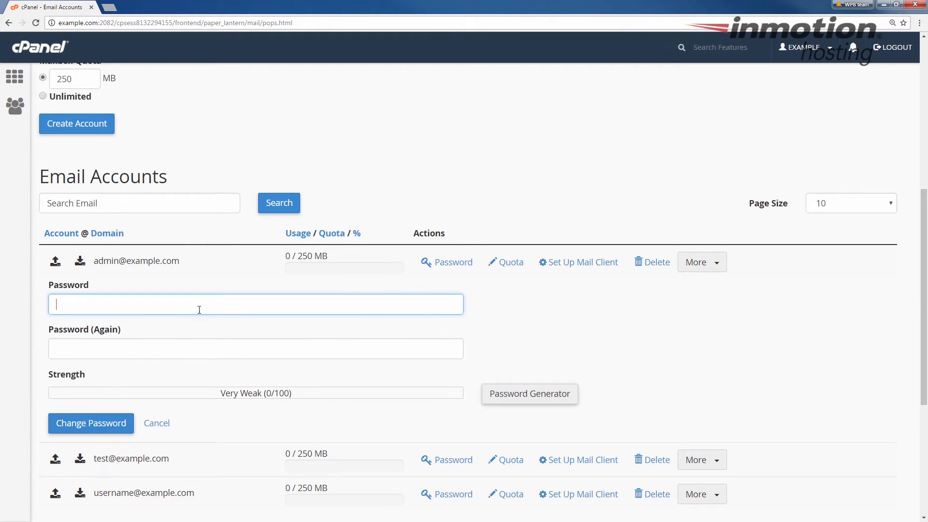
{"action": "mouse_move", "coordinate": [203, 302]}
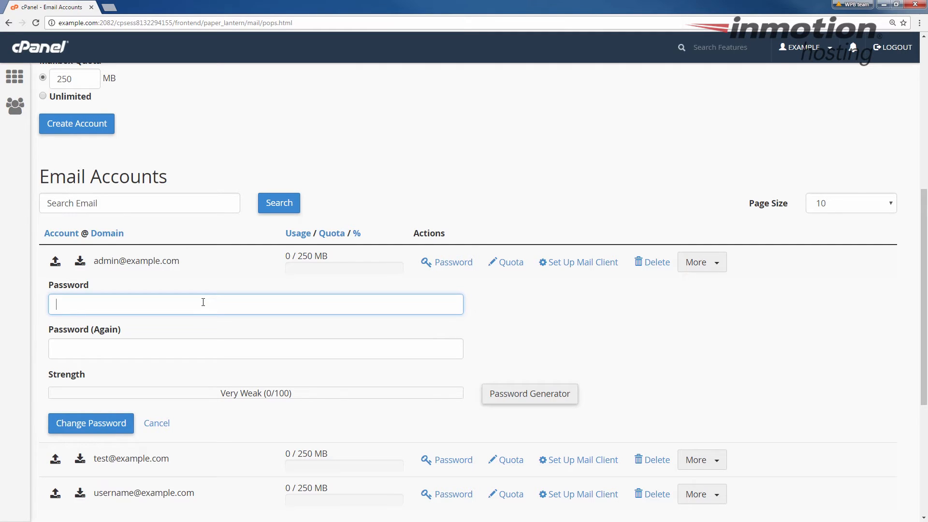
{"action": "mouse_move", "coordinate": [202, 319]}
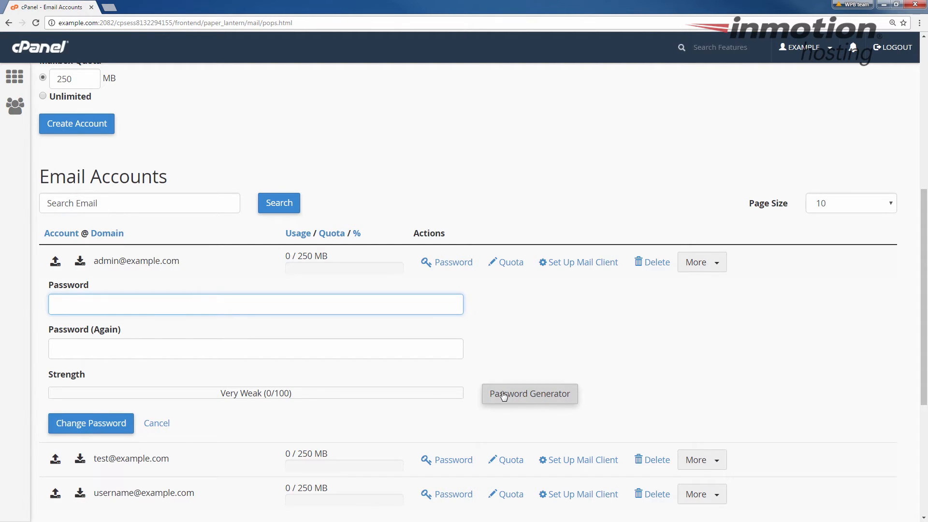
{"action": "left_click", "coordinate": [529, 394]}
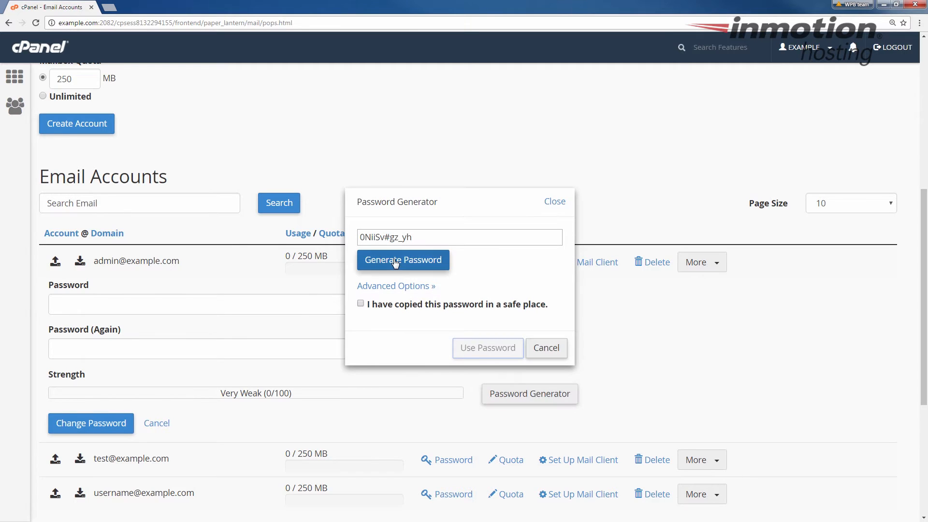
{"action": "left_click", "coordinate": [361, 303]}
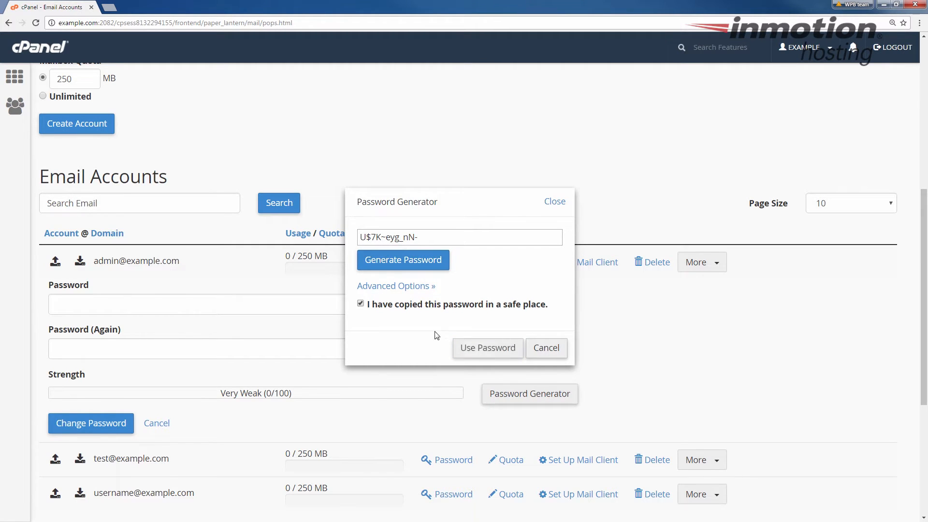
{"action": "left_click", "coordinate": [487, 348]}
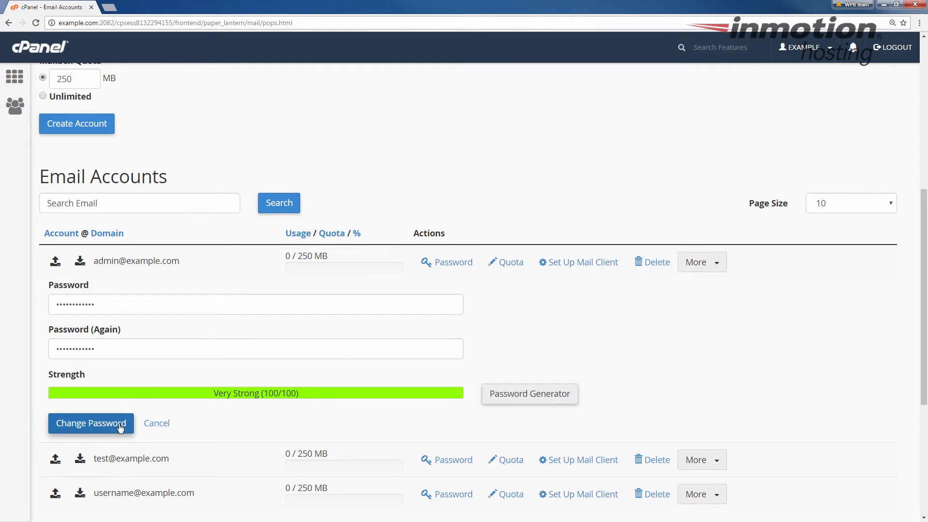
{"action": "left_click", "coordinate": [90, 423]}
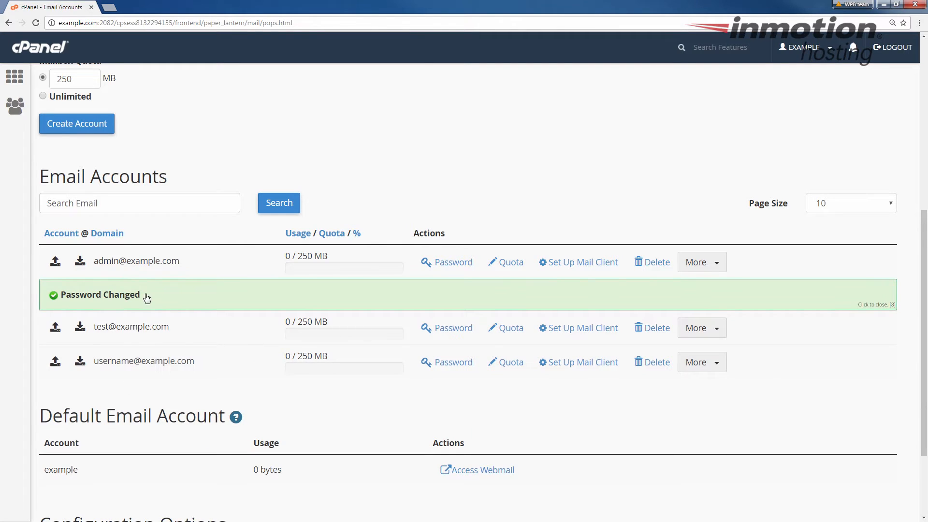
{"action": "mouse_move", "coordinate": [116, 315]}
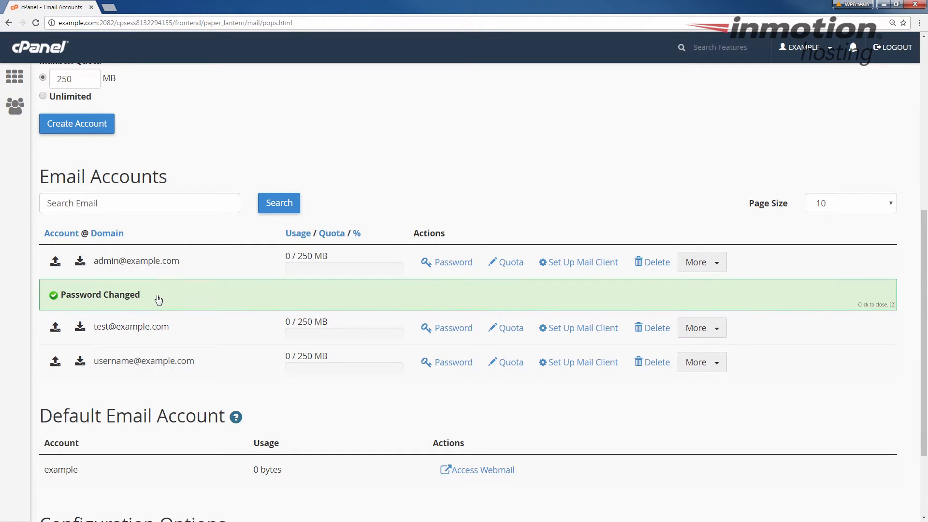
{"action": "left_click", "coordinate": [158, 295]}
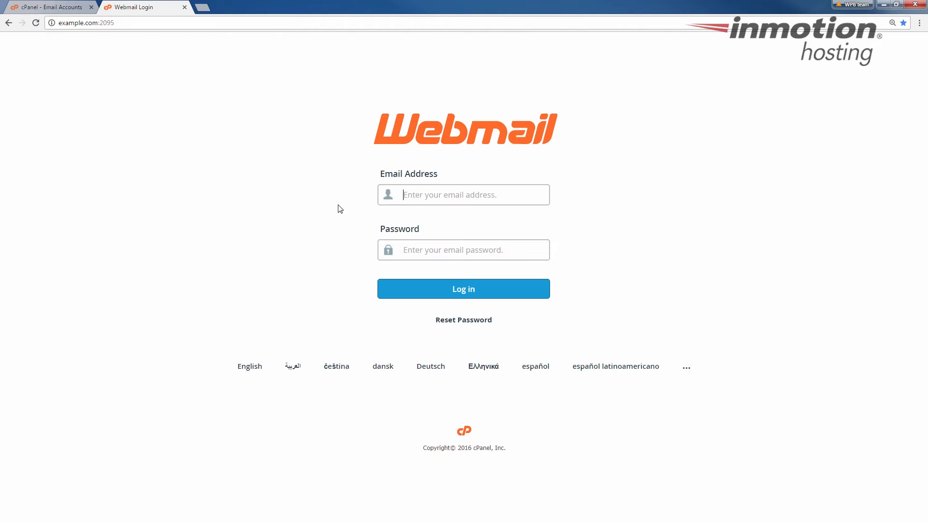
{"action": "left_click", "coordinate": [464, 194]}
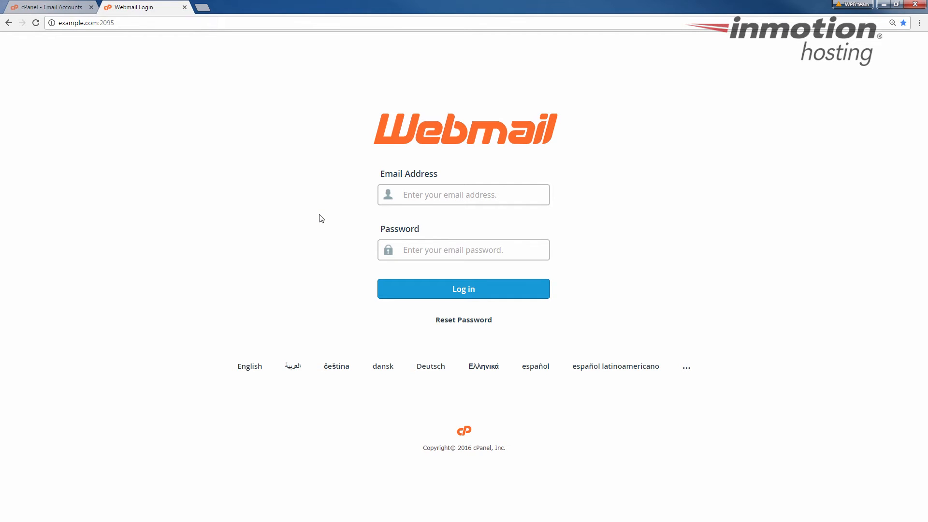
{"action": "mouse_move", "coordinate": [328, 218]}
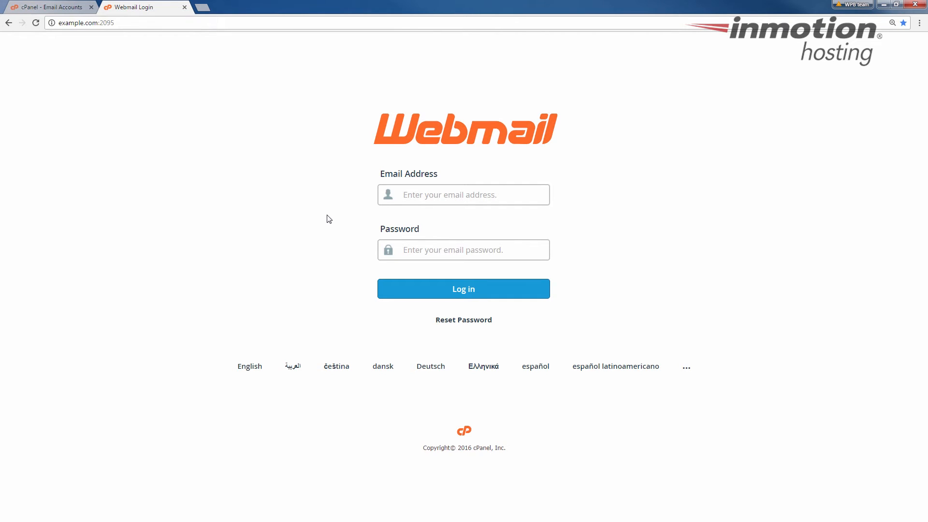
{"action": "type", "text": "admin"}
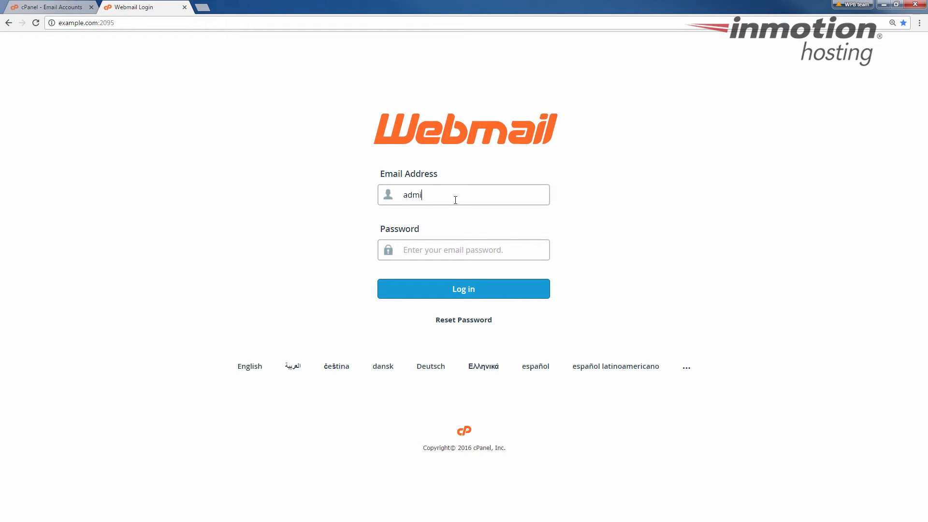
{"action": "type", "text": "n@"}
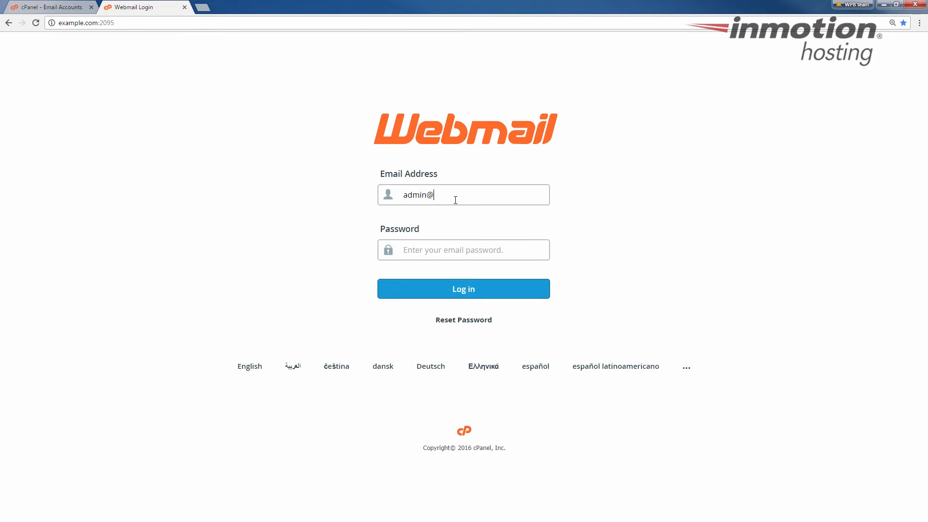
{"action": "type", "text": "example.com"}
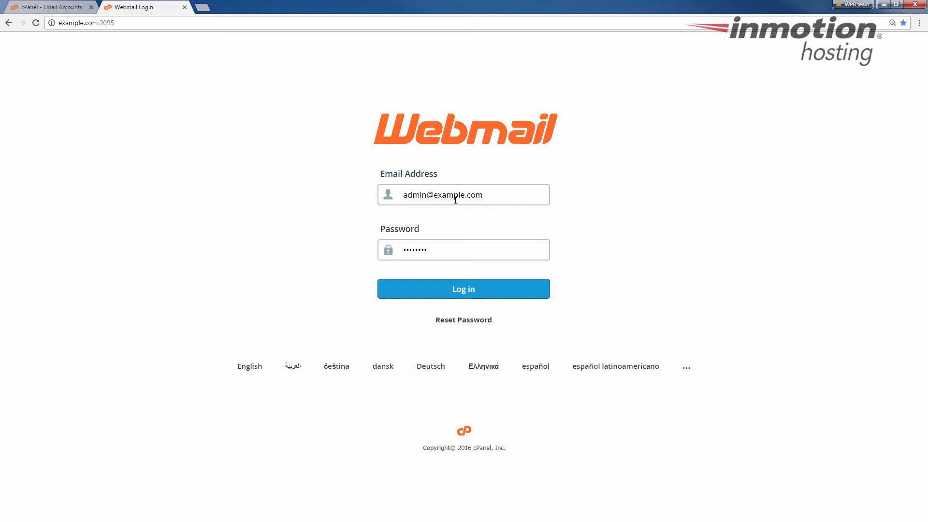
{"action": "left_click", "coordinate": [464, 289]}
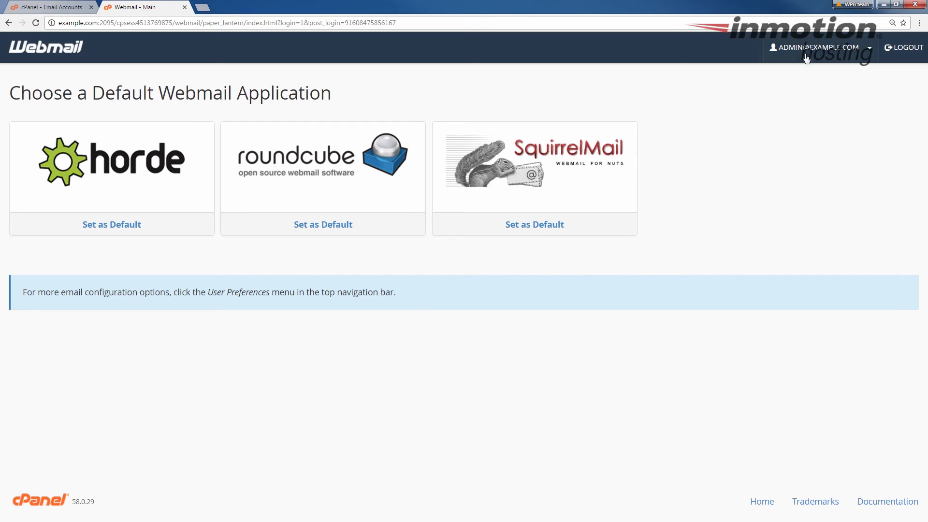
{"action": "mouse_move", "coordinate": [847, 50]}
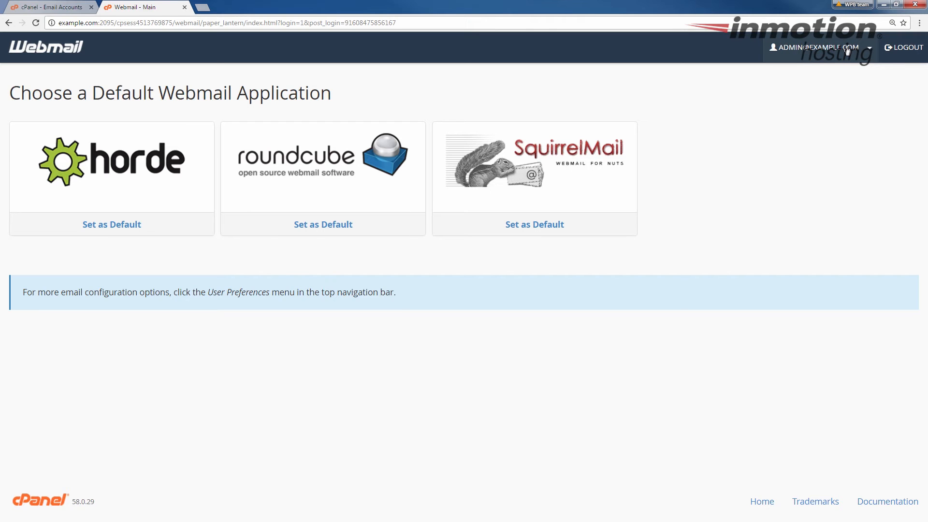
- Choose Password & Security from the Webmail account dropdown
{"action": "left_click", "coordinate": [820, 48]}
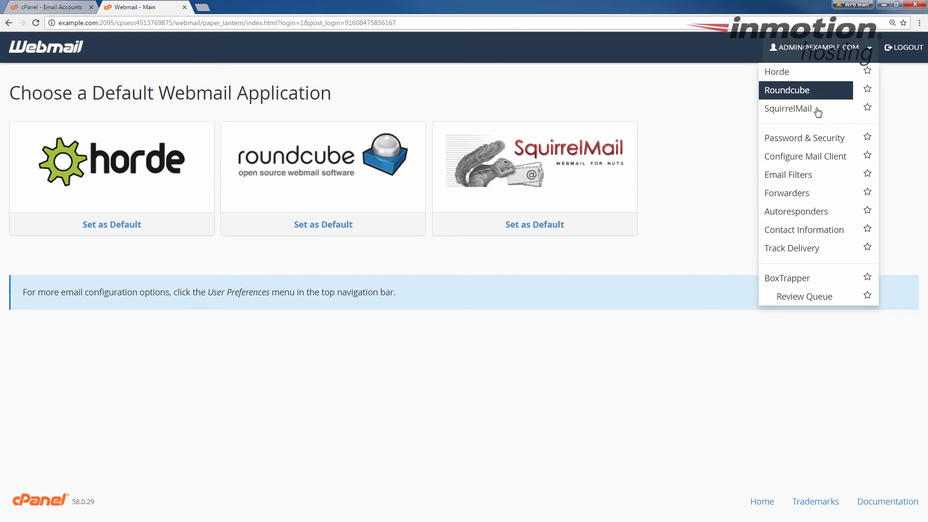
{"action": "mouse_move", "coordinate": [805, 138]}
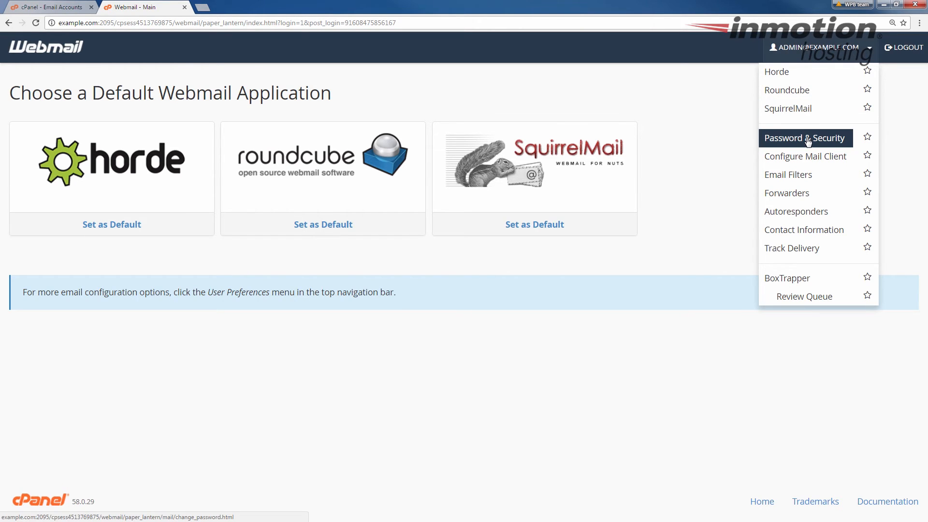
{"action": "left_click", "coordinate": [804, 138]}
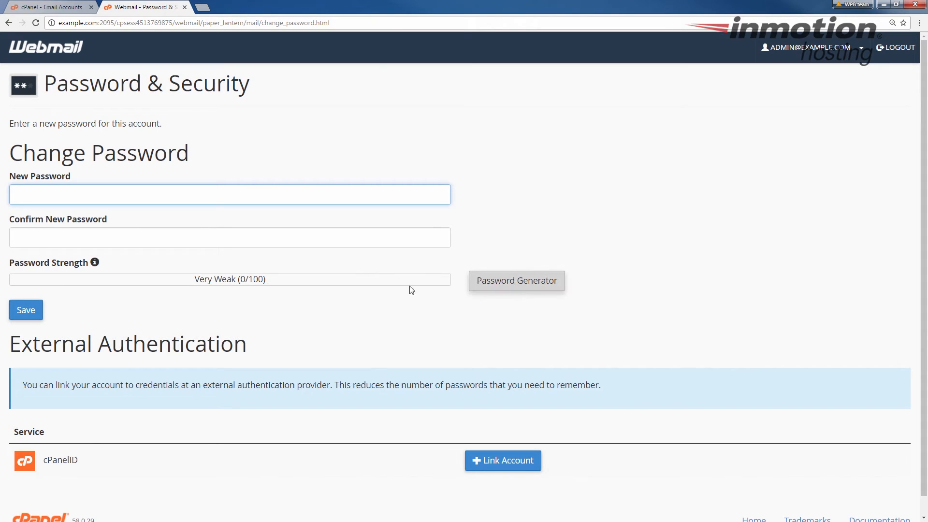
{"action": "mouse_move", "coordinate": [590, 272]}
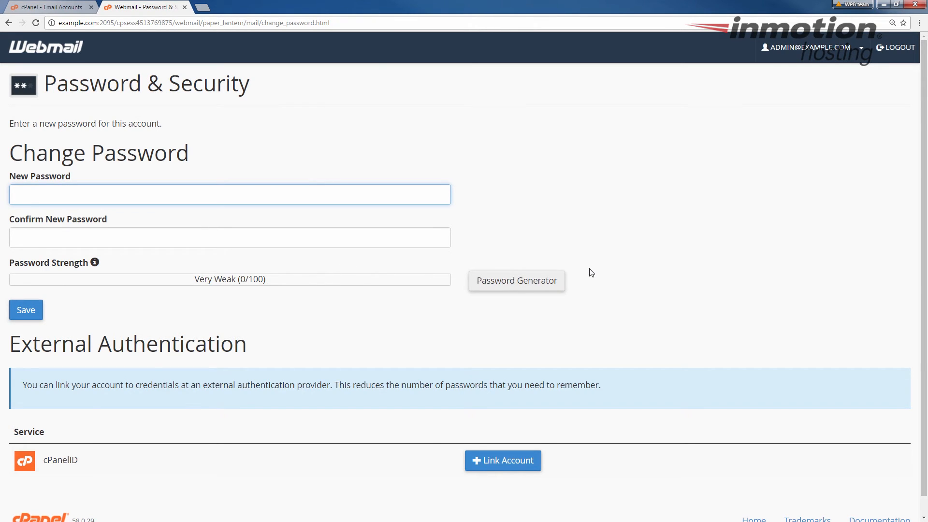
{"action": "mouse_move", "coordinate": [529, 286]}
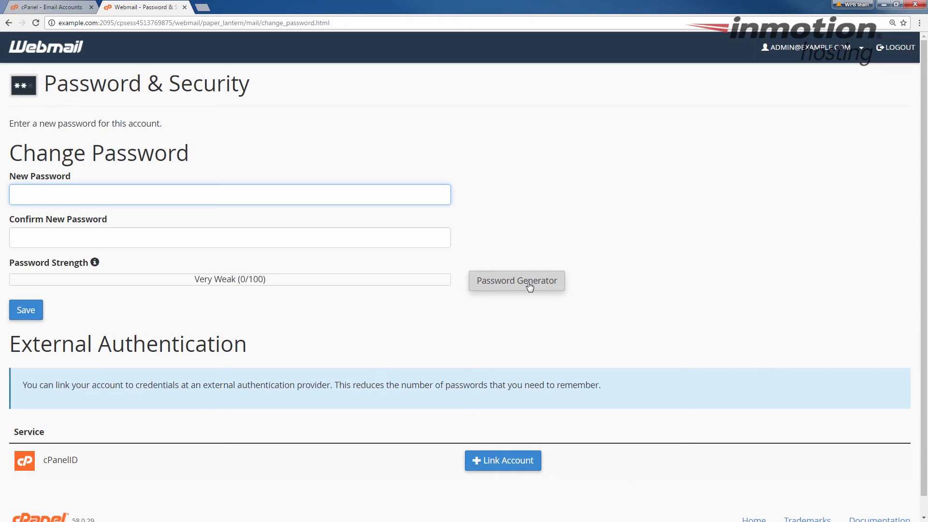
- Generate a Very Strong (100/100) password in Webmail, apply it and save
{"action": "left_click", "coordinate": [515, 280]}
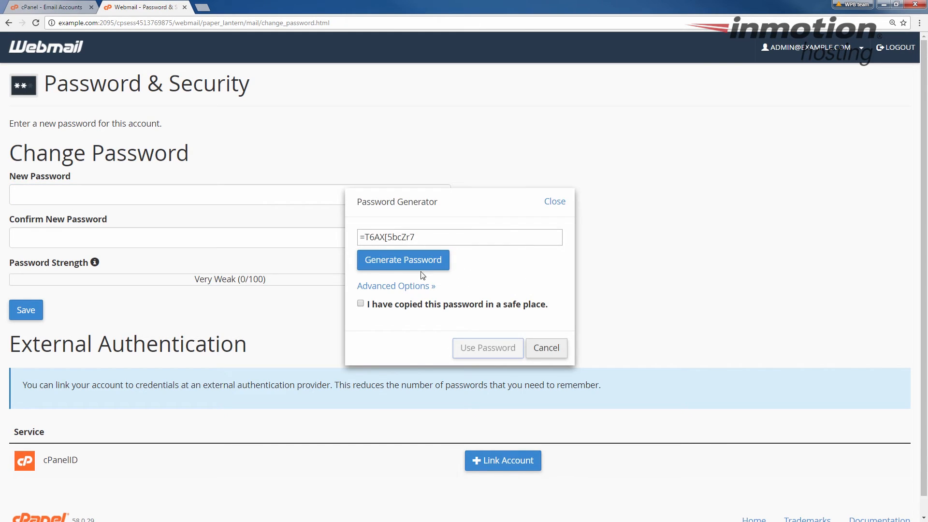
{"action": "left_click", "coordinate": [360, 304]}
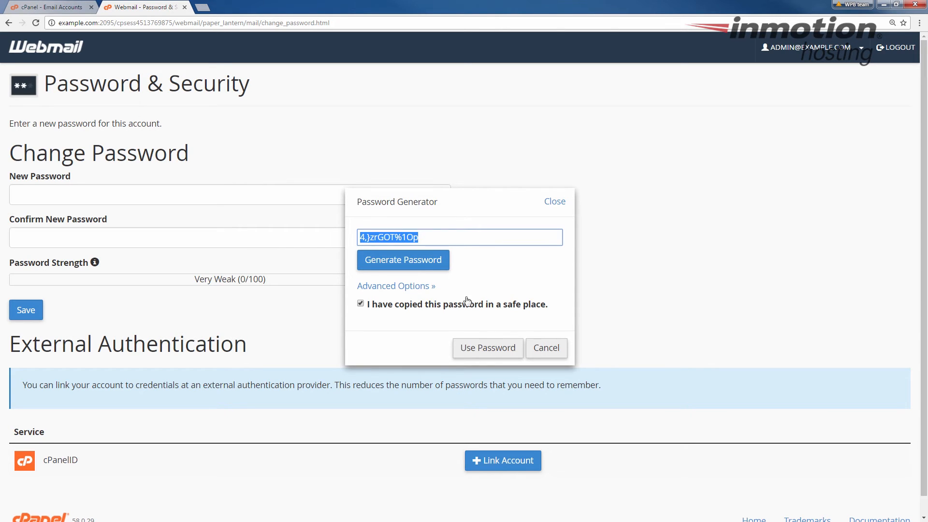
{"action": "left_click", "coordinate": [487, 347]}
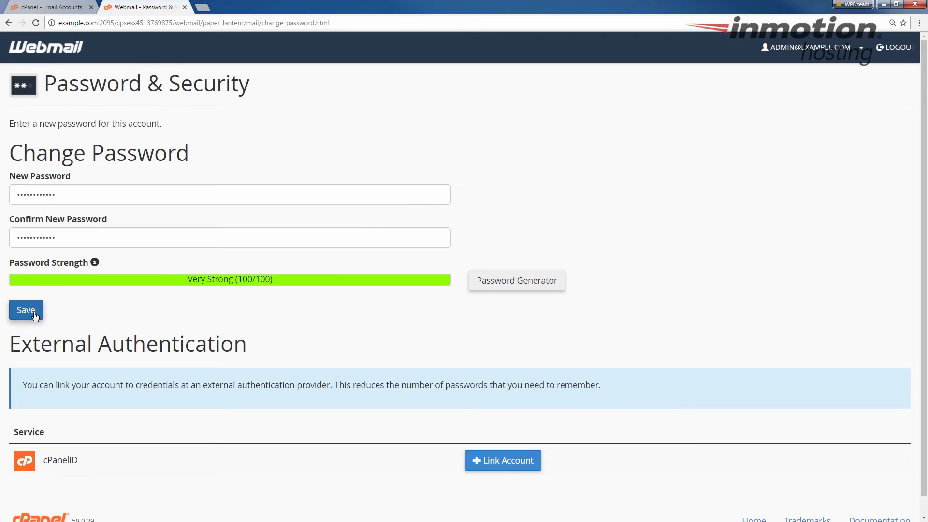
{"action": "left_click", "coordinate": [26, 310]}
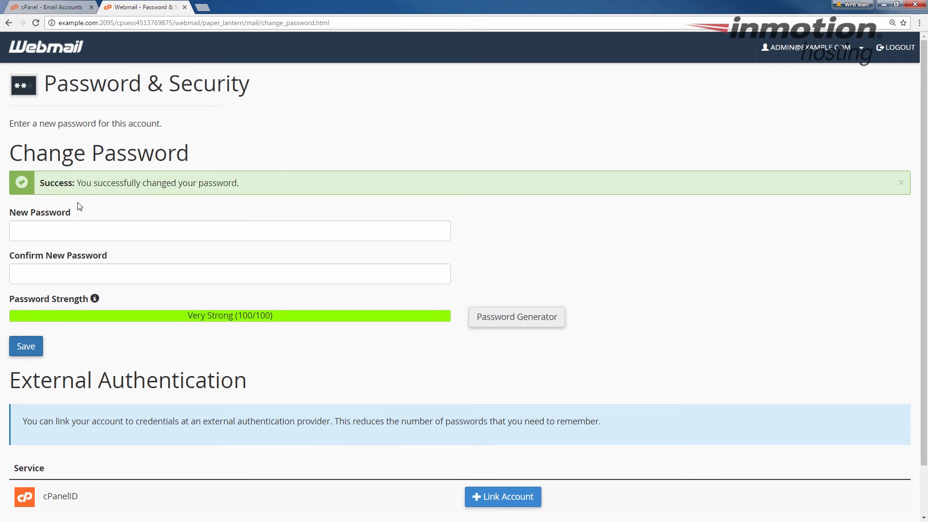
{"action": "mouse_move", "coordinate": [264, 194]}
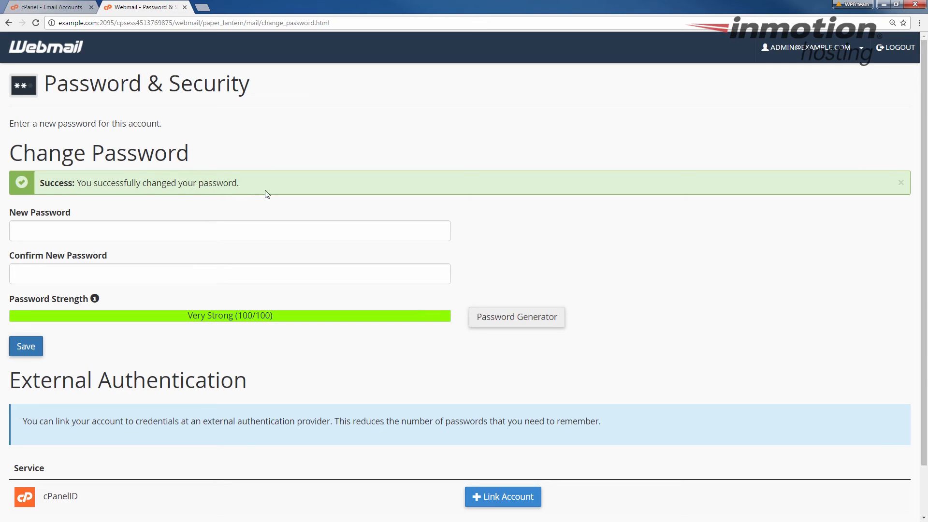
{"action": "mouse_move", "coordinate": [268, 193]}
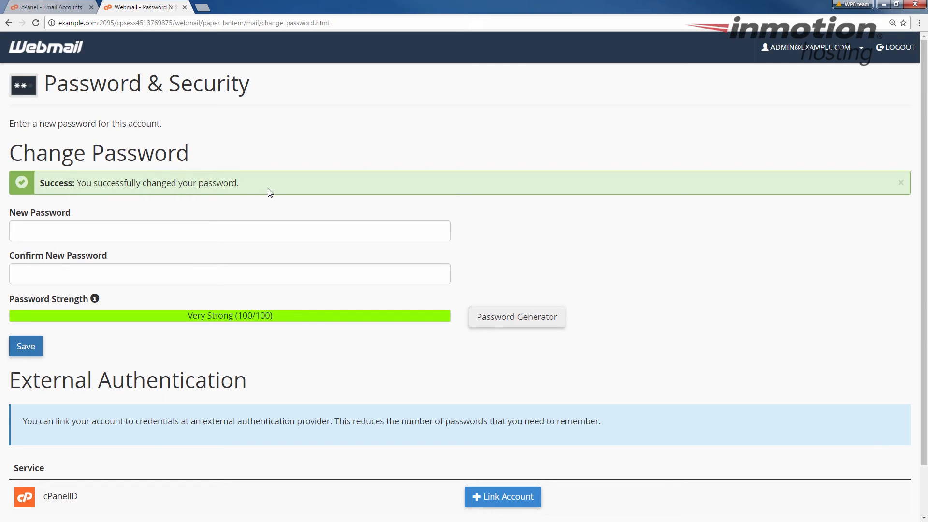
{"action": "mouse_move", "coordinate": [248, 193]}
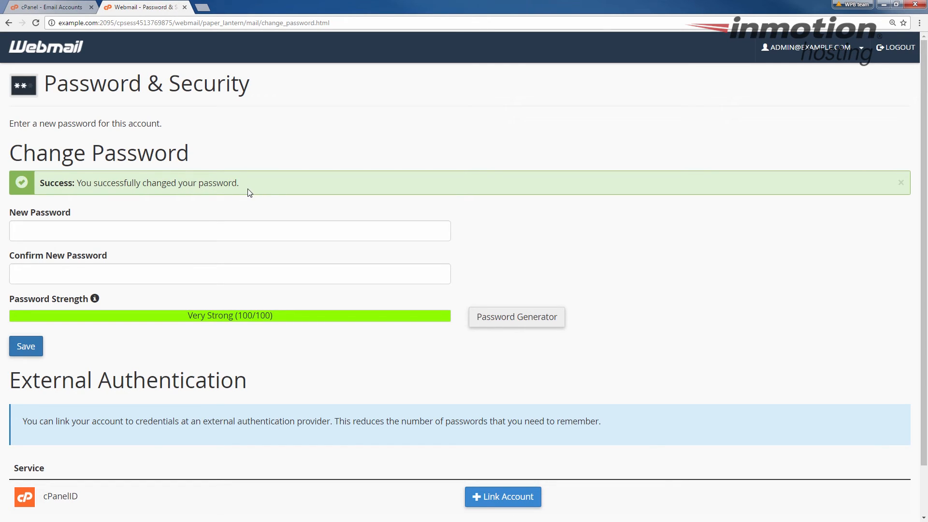